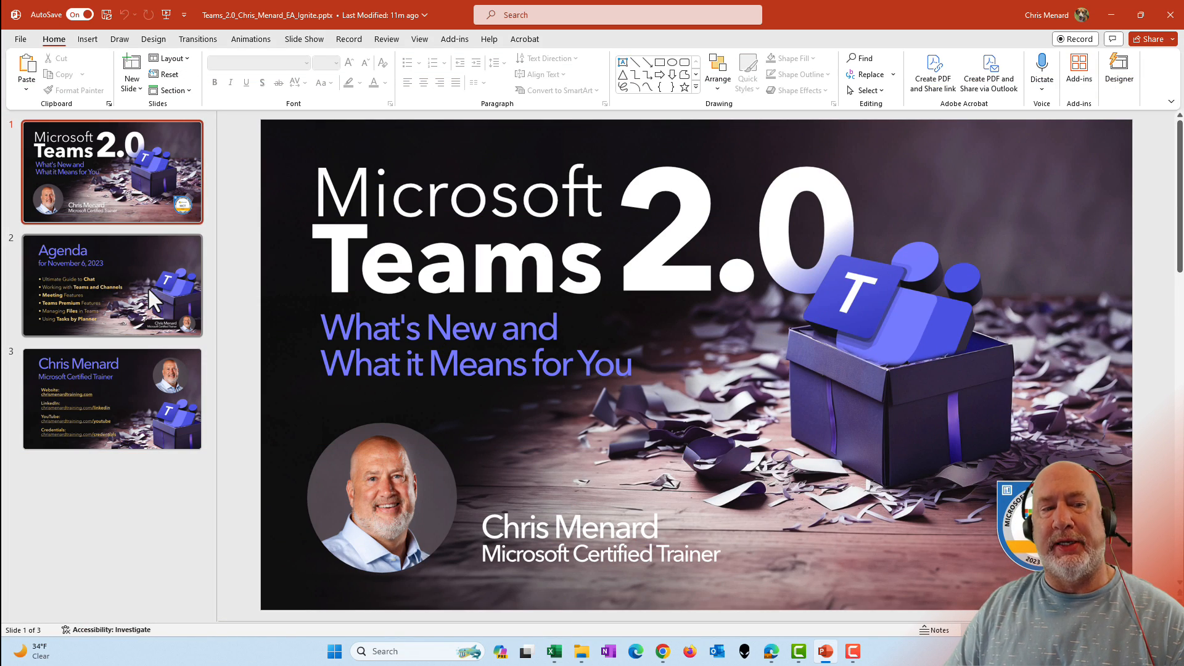
Step: Review the slides, then go to File > Save a Copy for the Teams 2.0 deck
left_click(112, 398)
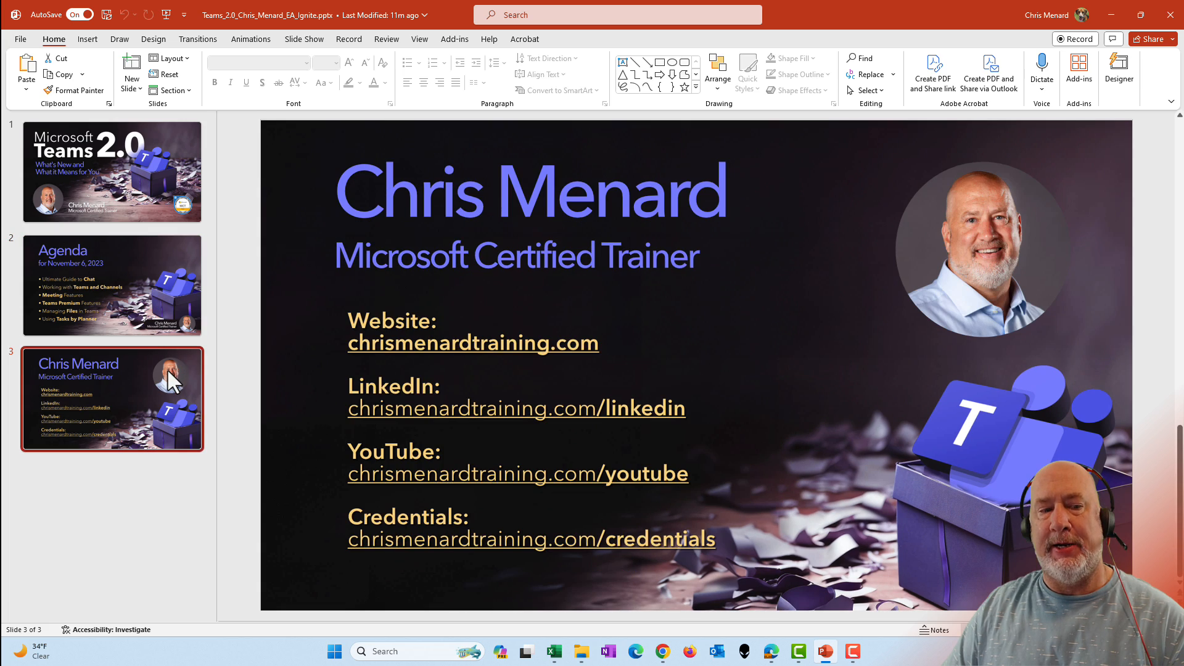
left_click(112, 172)
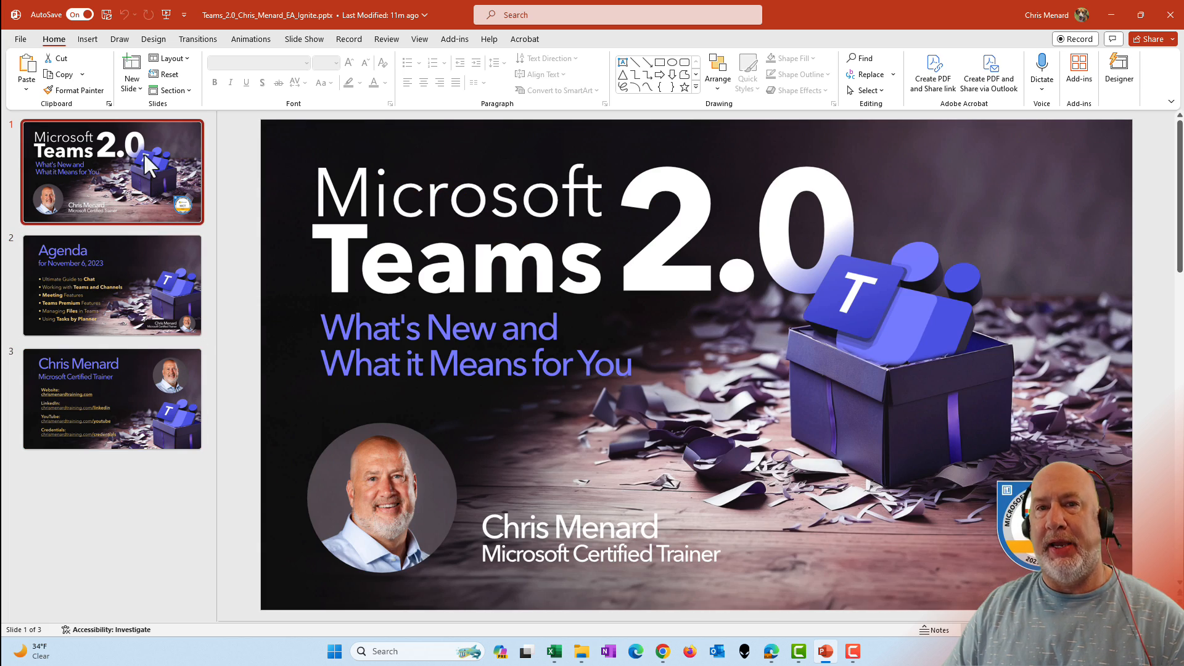
left_click(20, 38)
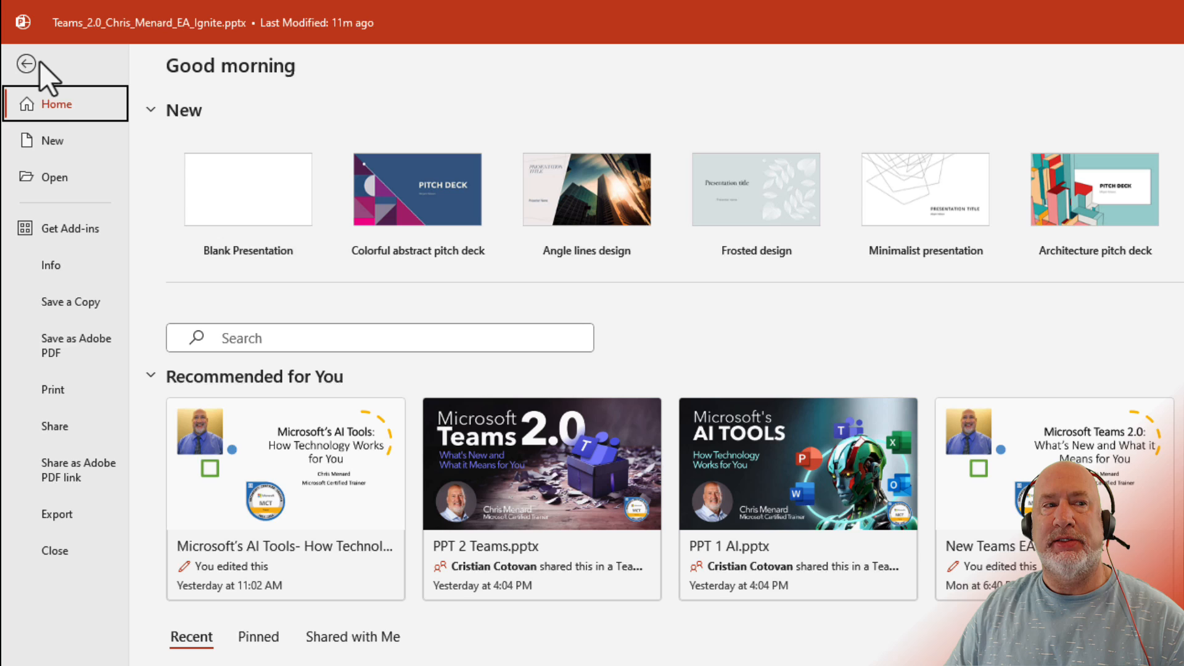
mouse_move(95, 328)
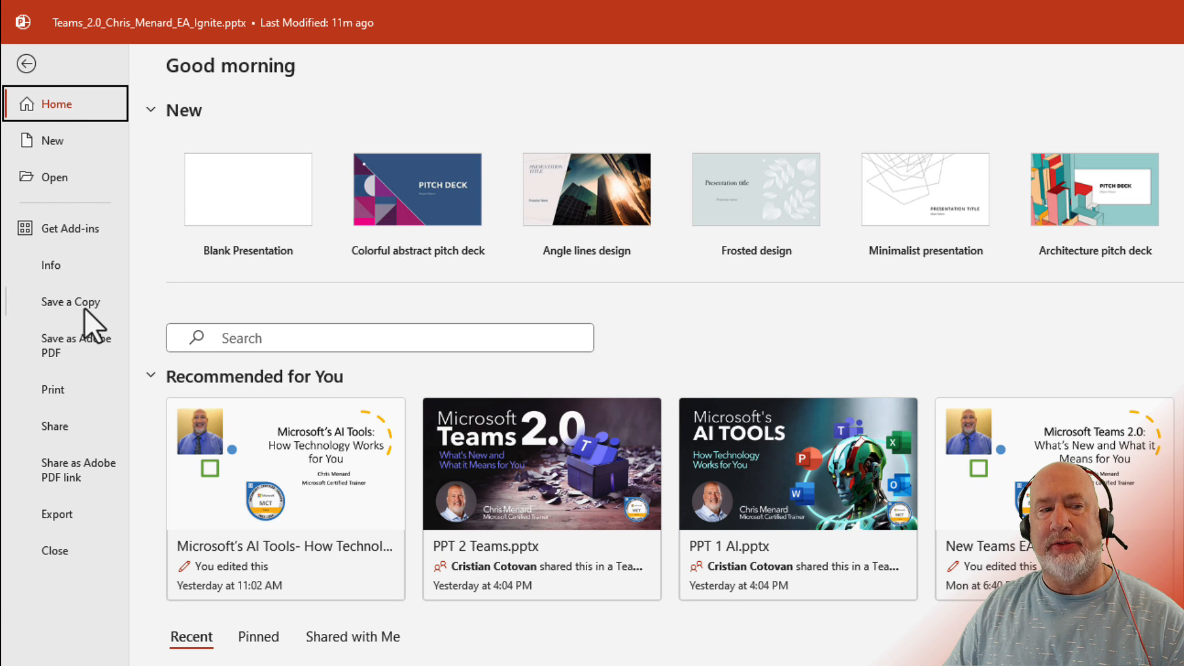
left_click(70, 301)
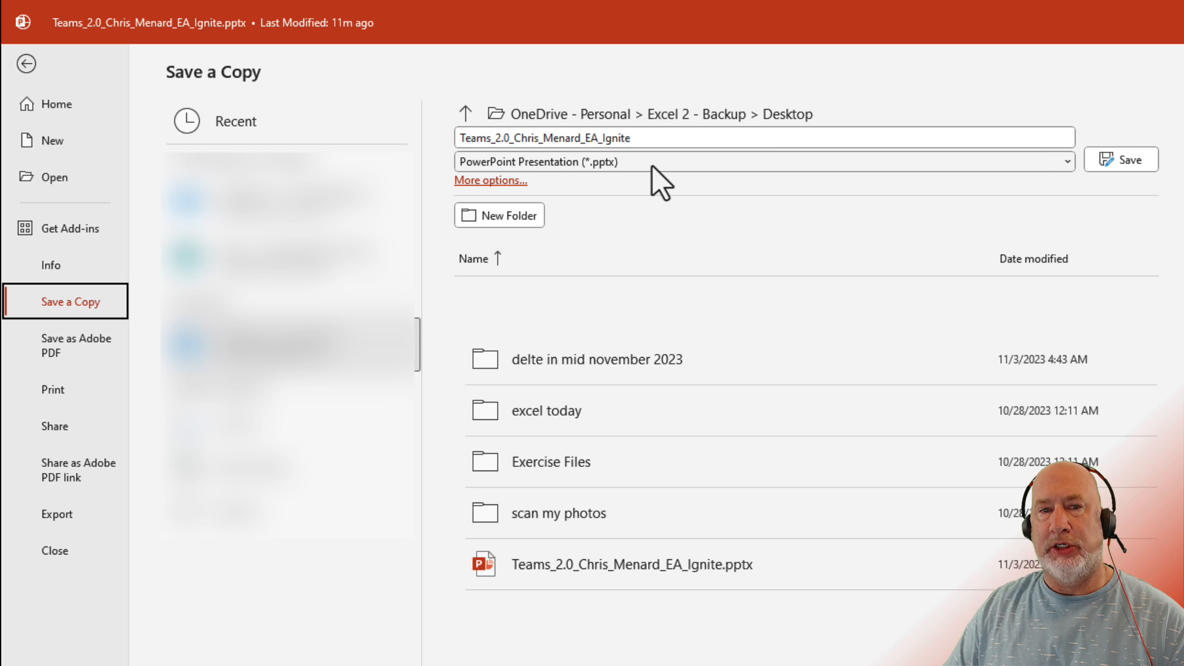
Step: Choose JPEG File Interchange Format (*.jpg) as the copy's file type and save
left_click(759, 159)
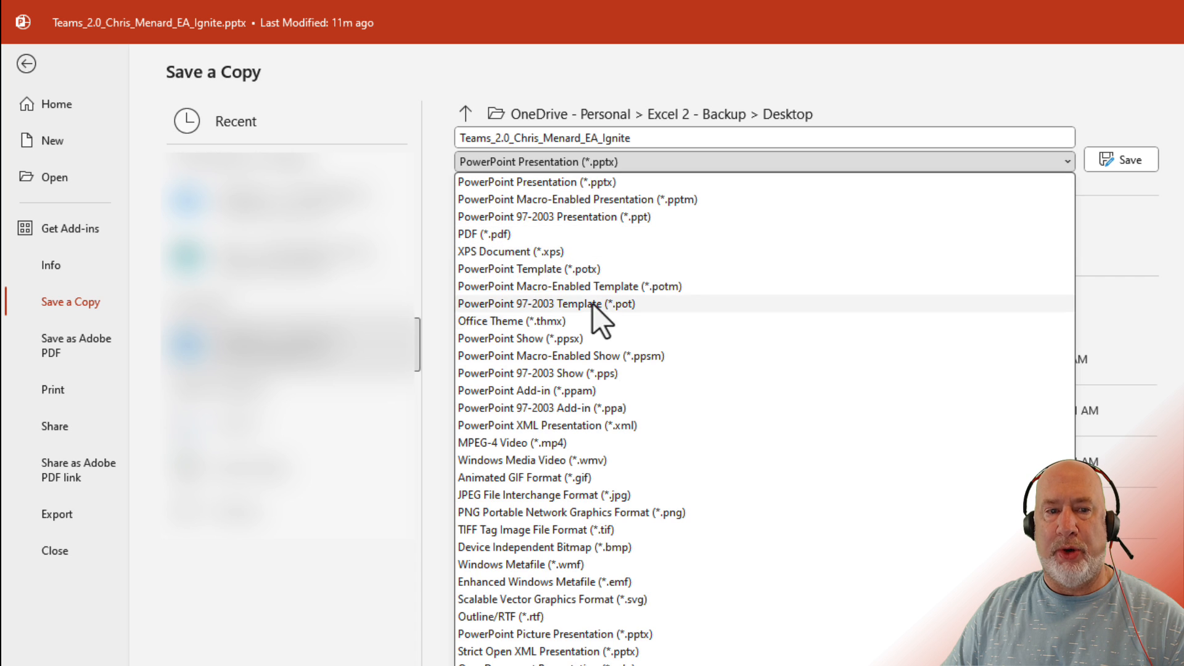
left_click(530, 495)
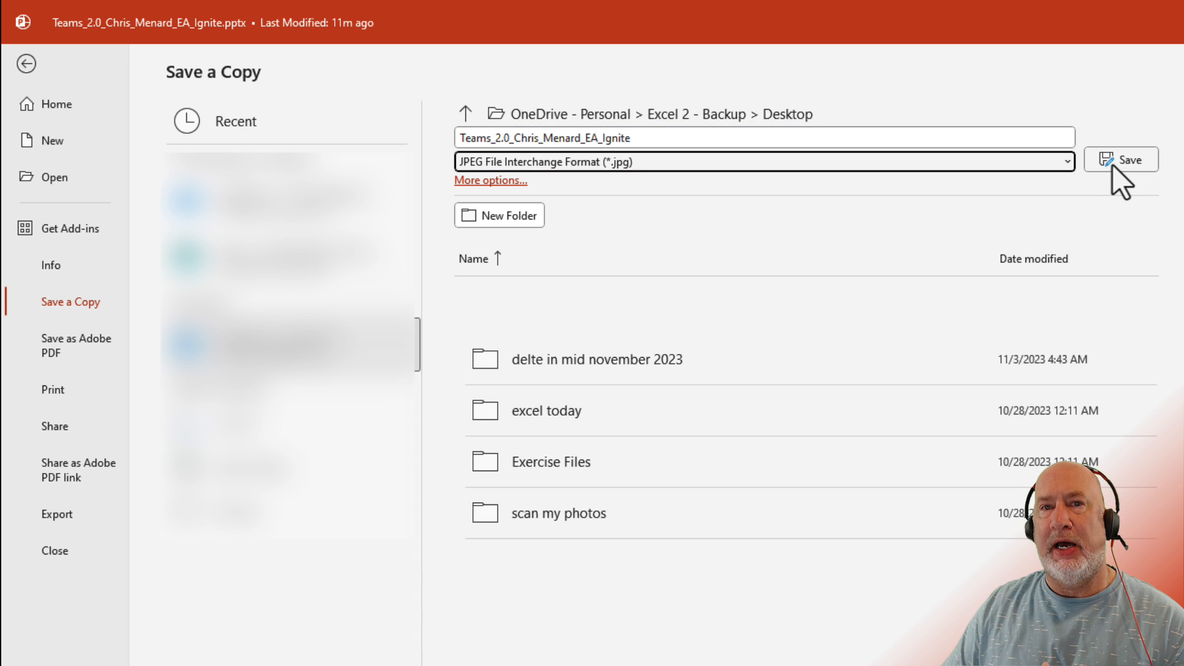
left_click(1120, 159)
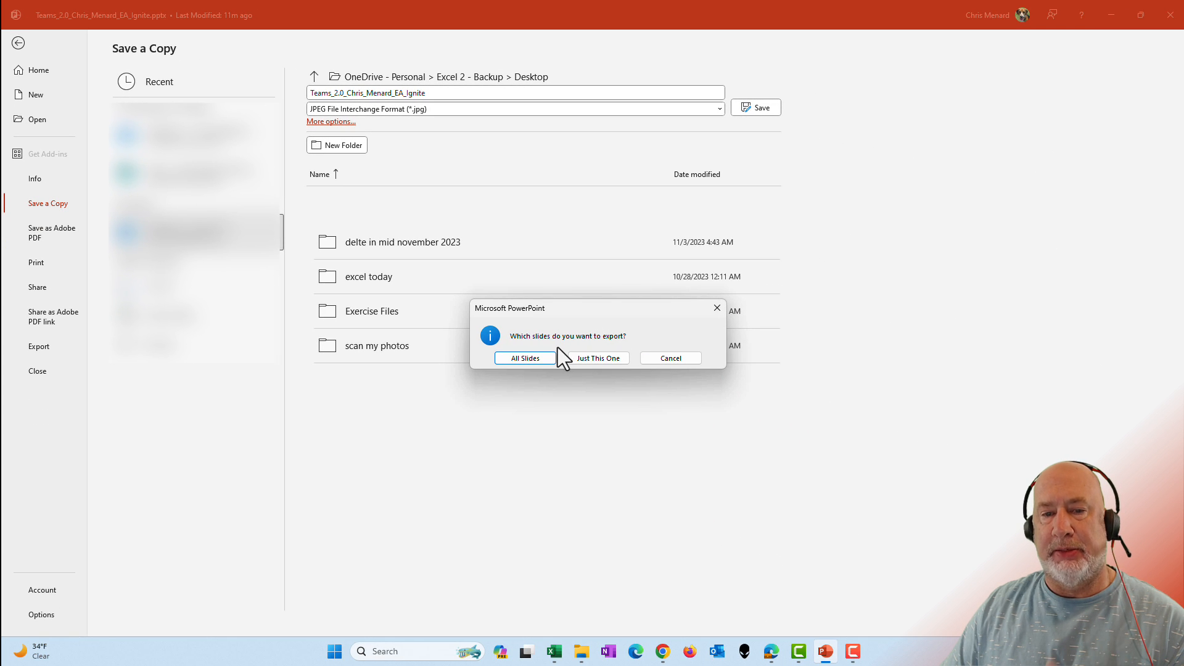
mouse_move(619, 348)
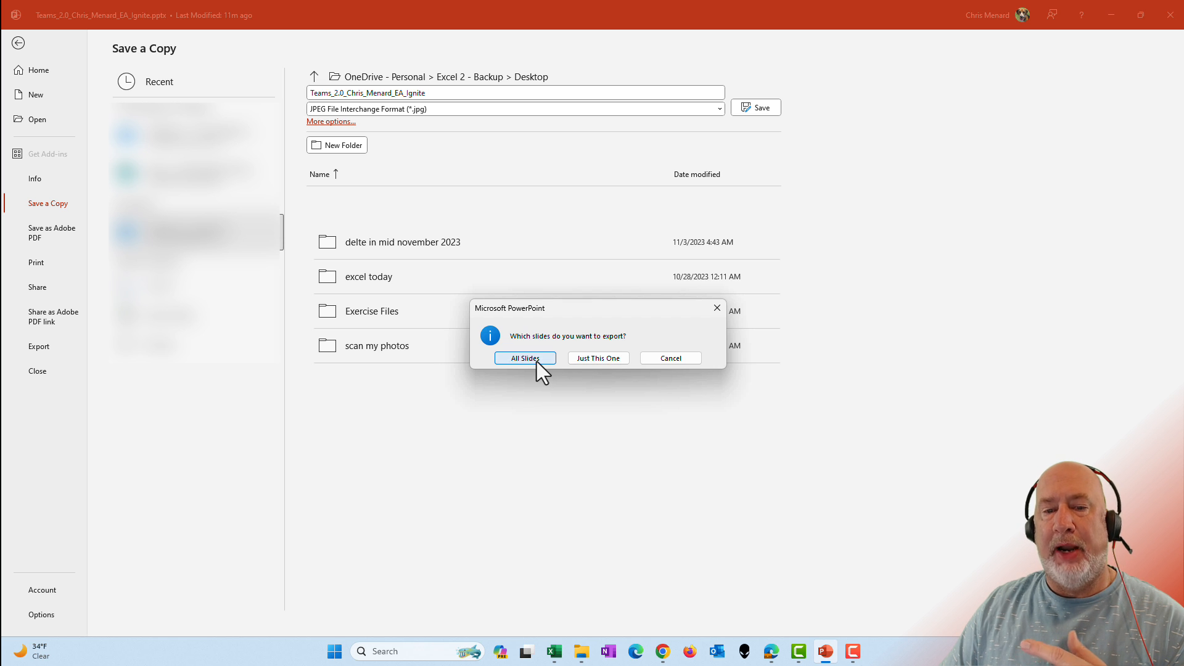
Step: Export All Slides as JPGs into a Teams_2.0_Chris_Menard_EA_Ignite folder and confirm
left_click(524, 358)
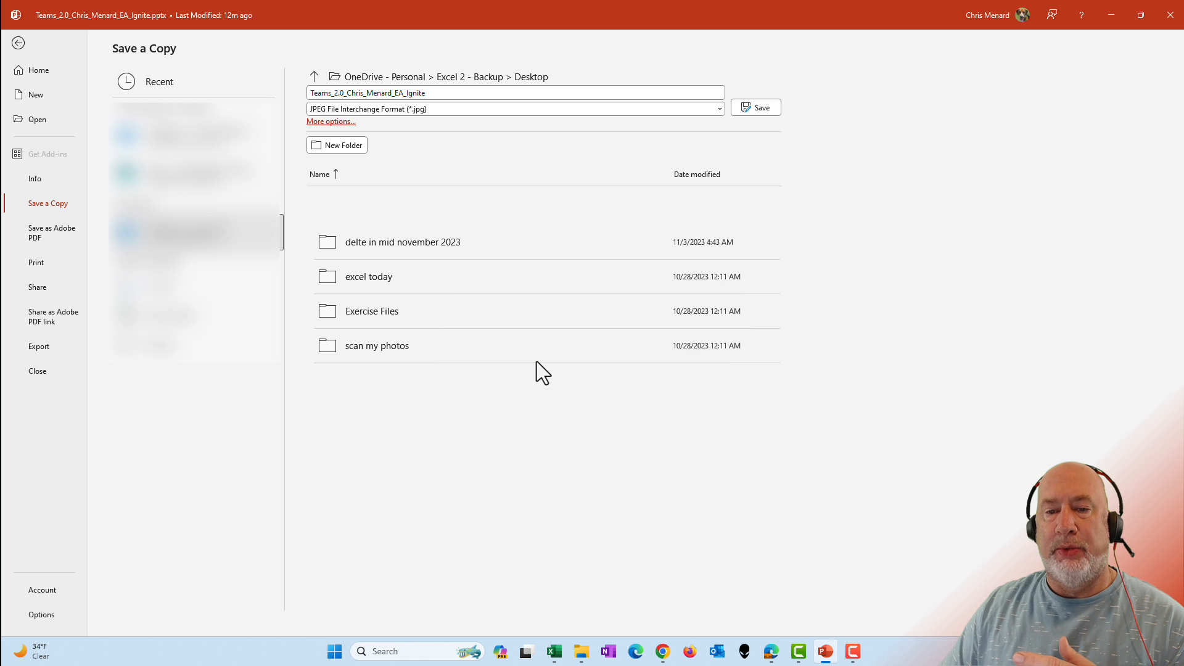
left_click(755, 107)
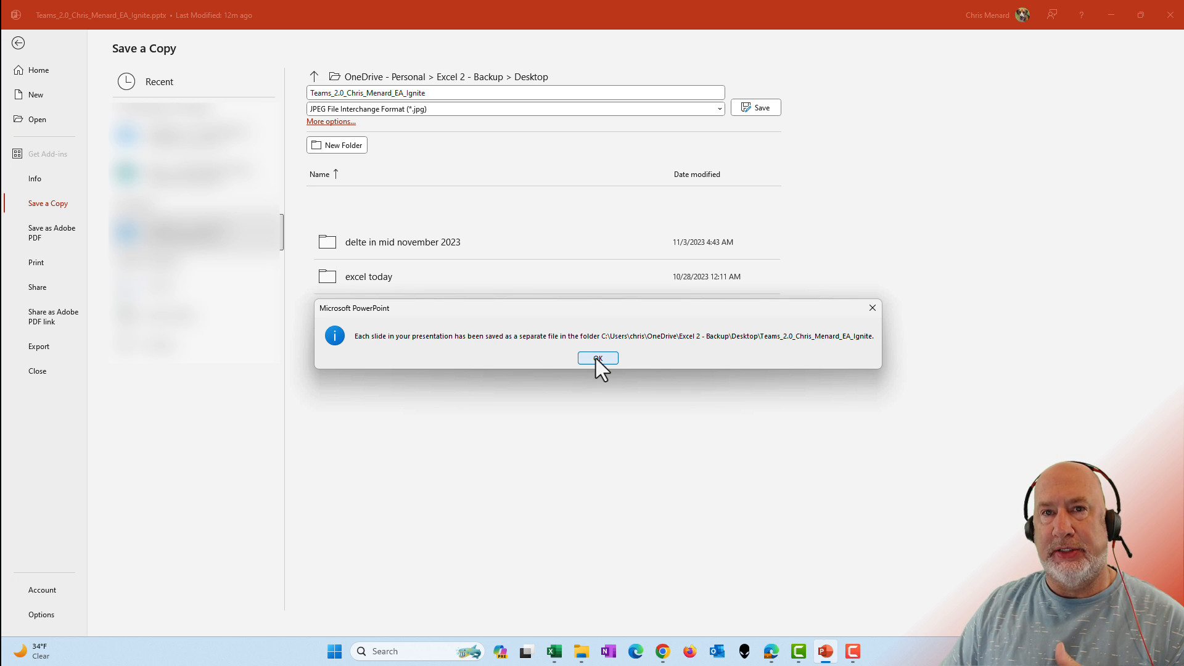
left_click(597, 358)
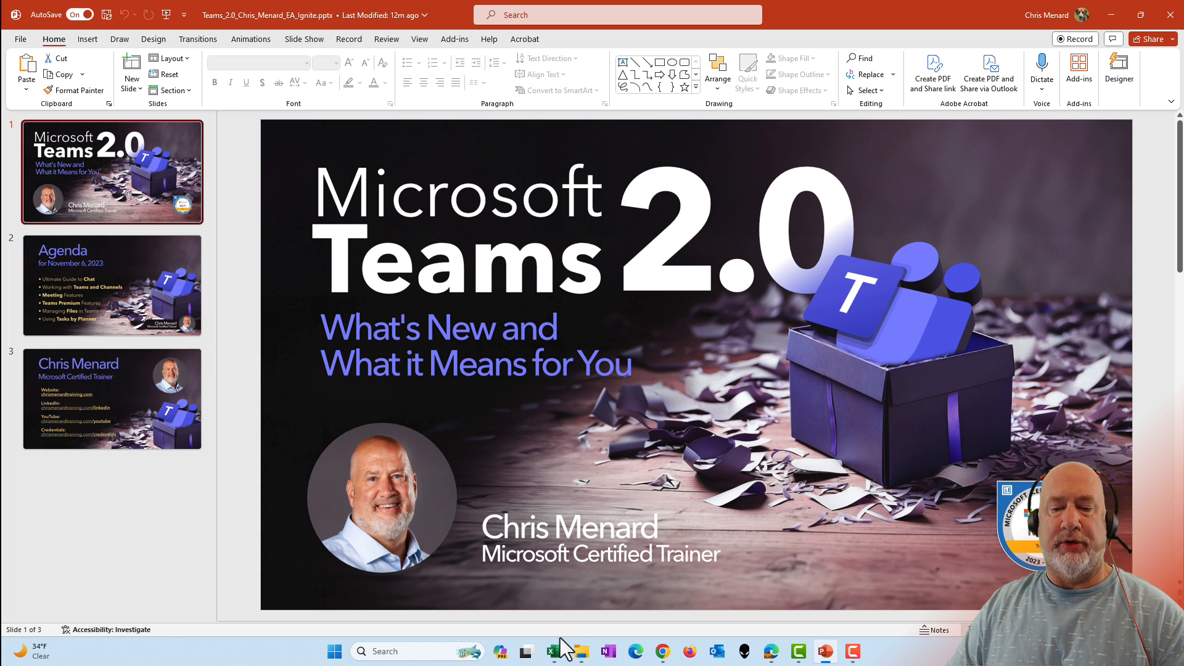
Step: In File Explorer, open the Teams_2.0_Chris_Menard_EA_Ignite folder and check Slide1, Slide2, Slide3 JPGs
left_click(581, 651)
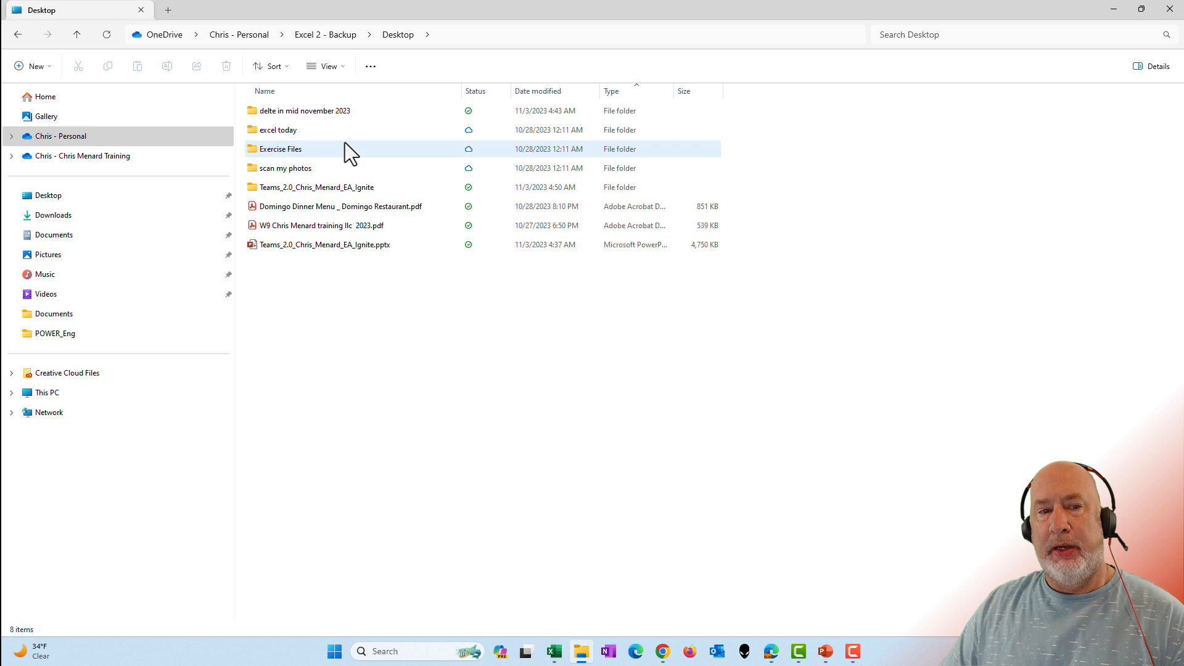
left_click(324, 244)
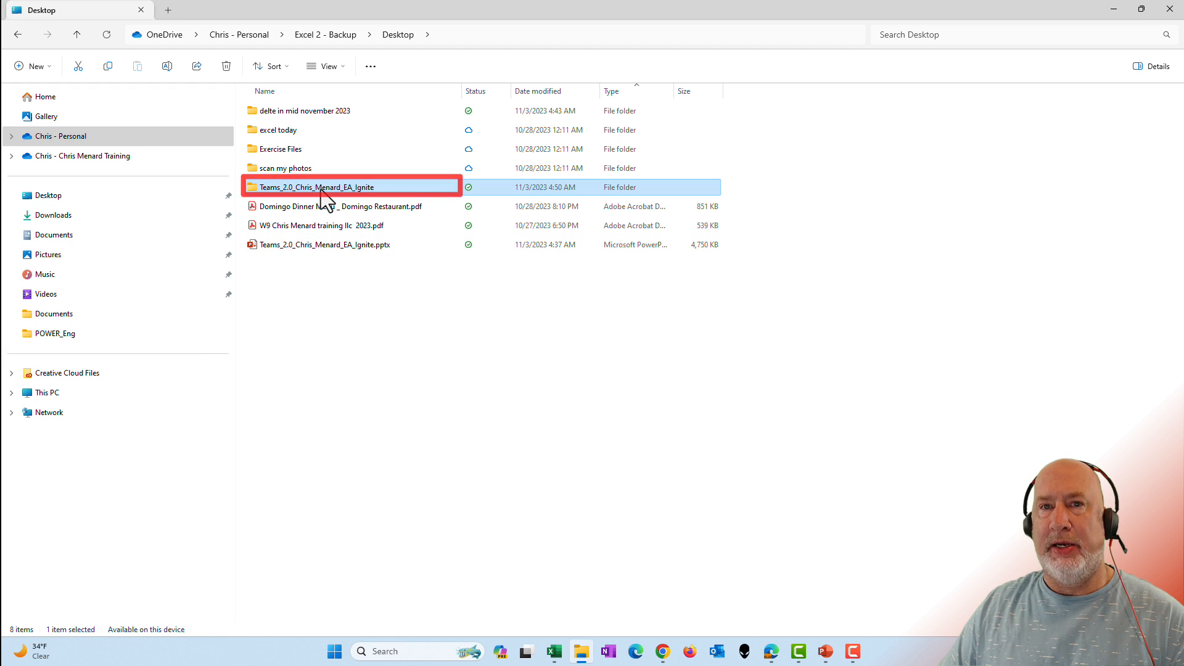
double_click(302, 186)
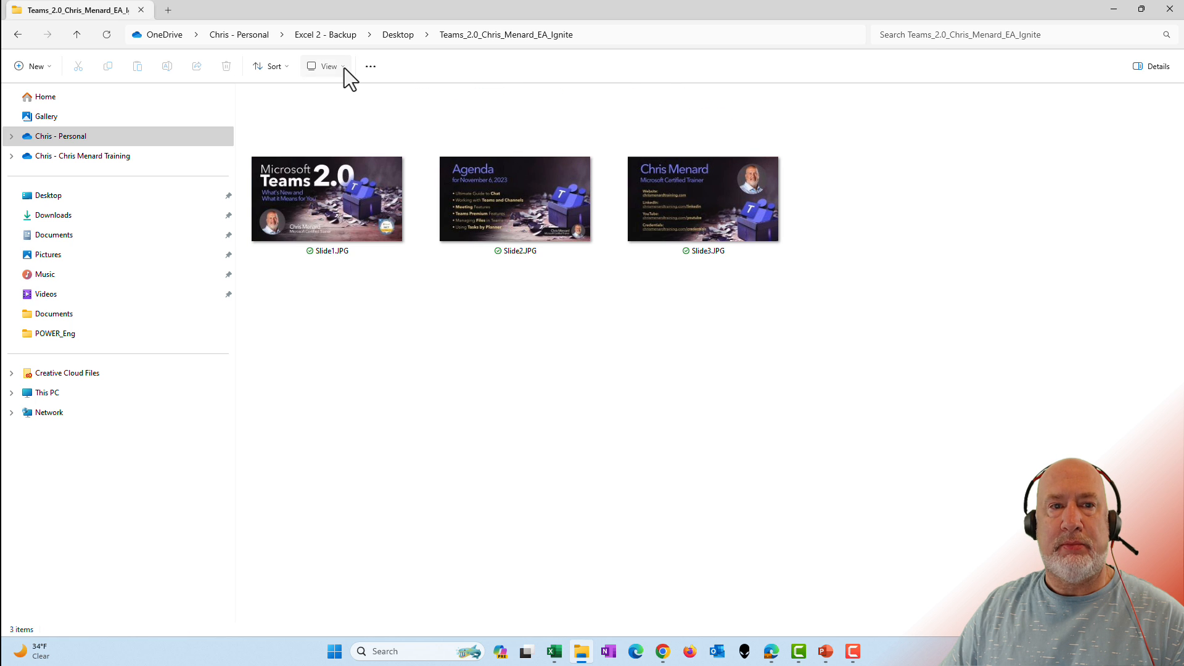
left_click(516, 199)
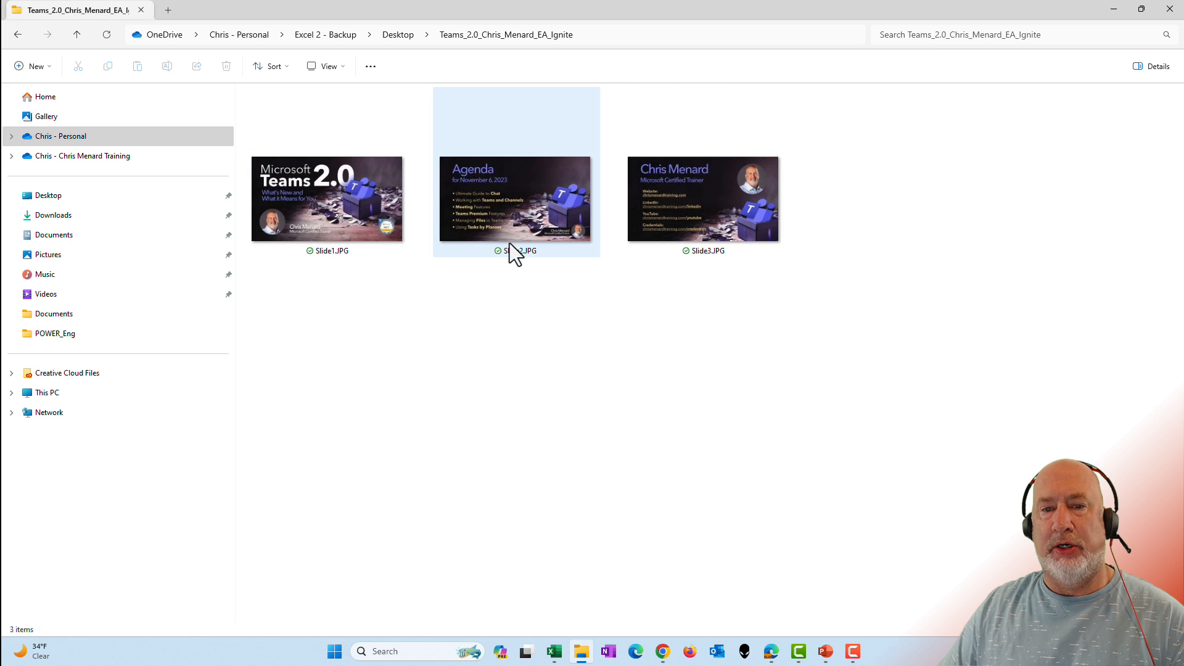
left_click(701, 199)
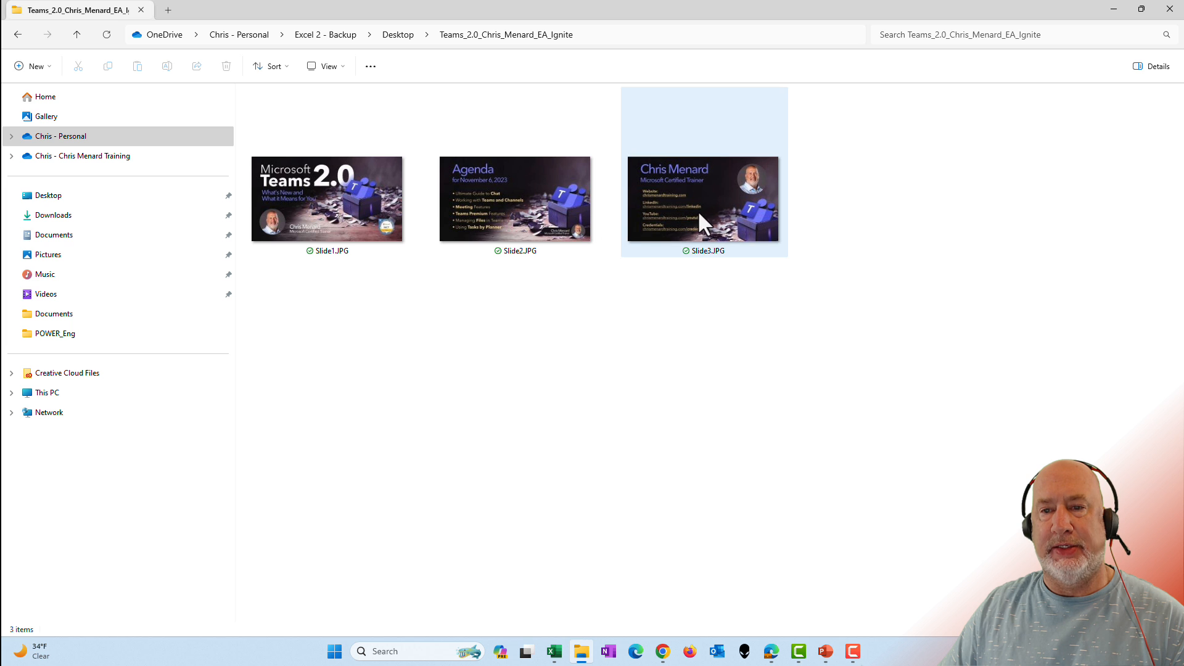
left_click(325, 198)
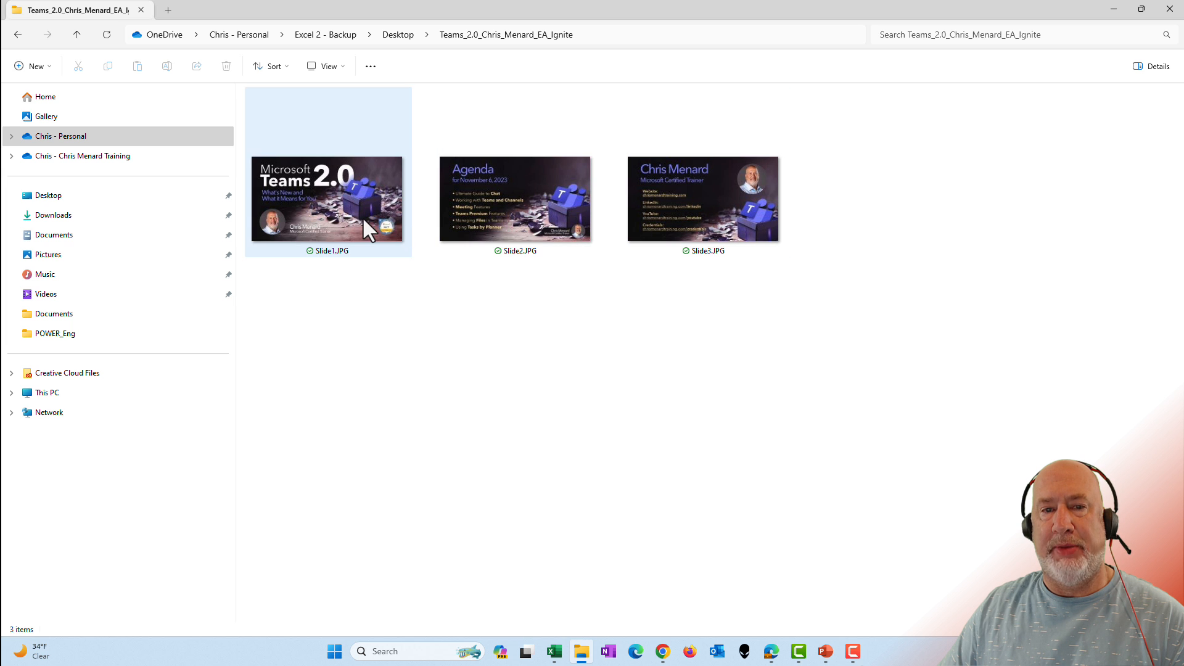